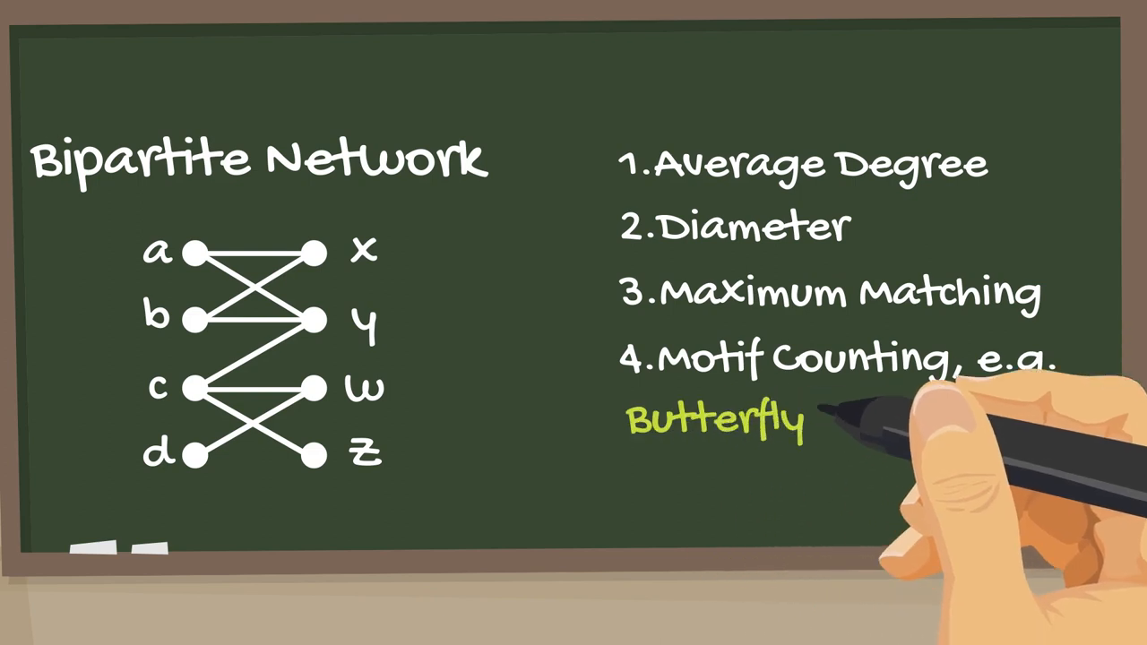
text(Counting)
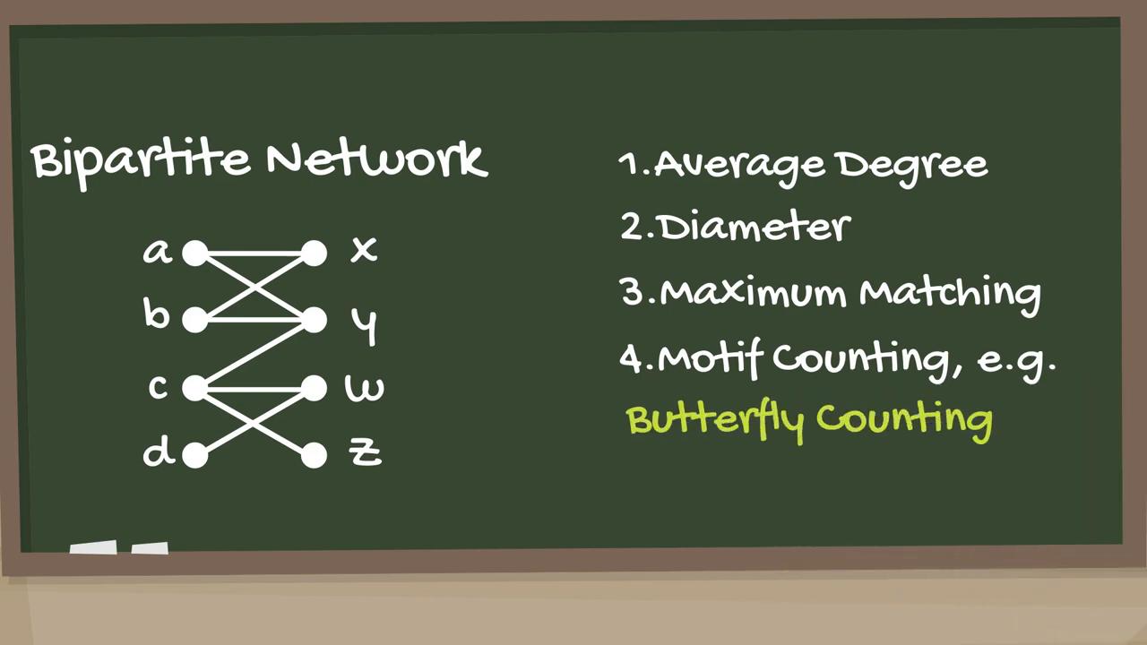